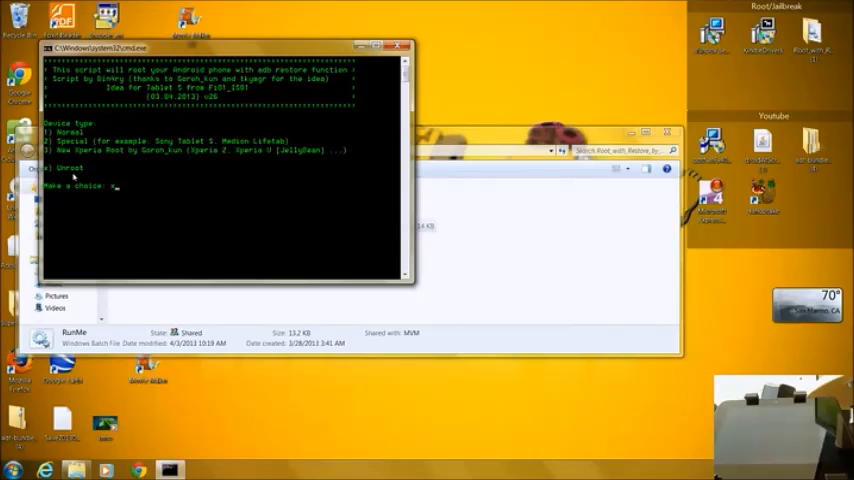
text(x)
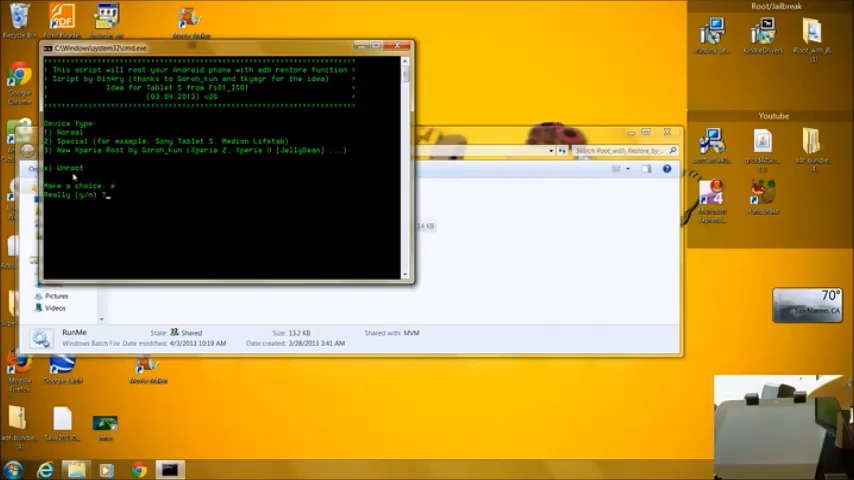
text(y)
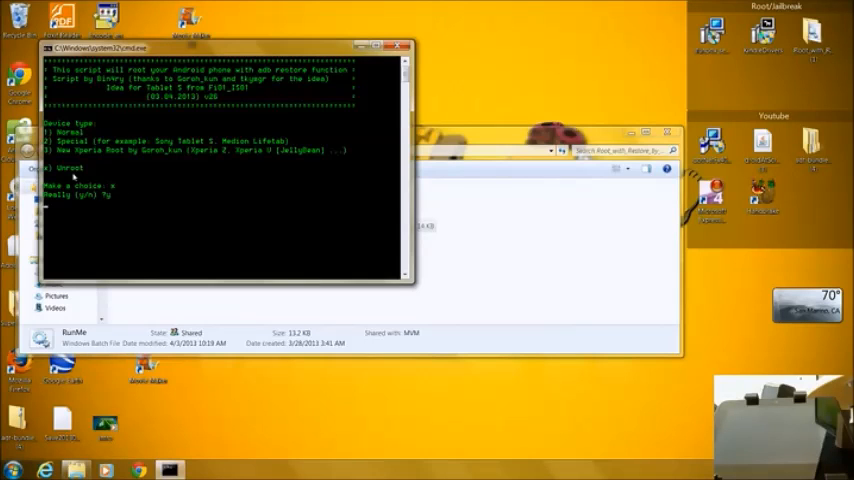